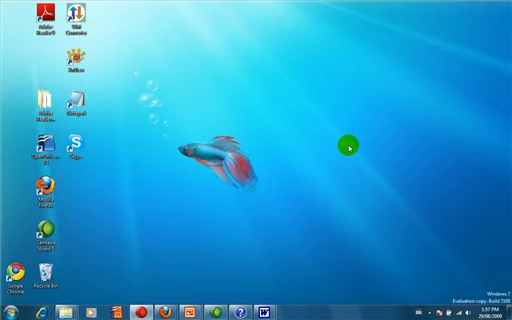
# Bring up the desktop's shortcut menu to reach Personalize.
pyautogui.rightClick(348, 146)
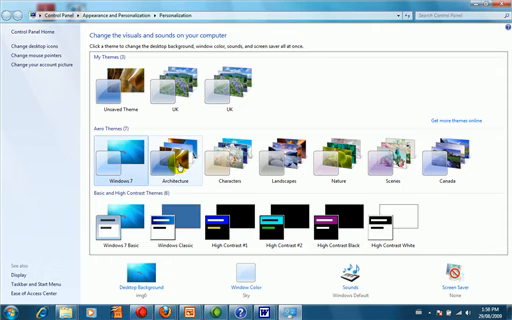
# Apply the Architecture theme from the Aero Themes list.
pyautogui.click(168, 156)
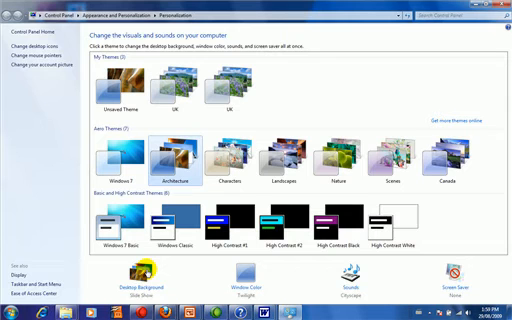
# Show the Desktop Background settings with the Architecture picture collection.
pyautogui.click(128, 284)
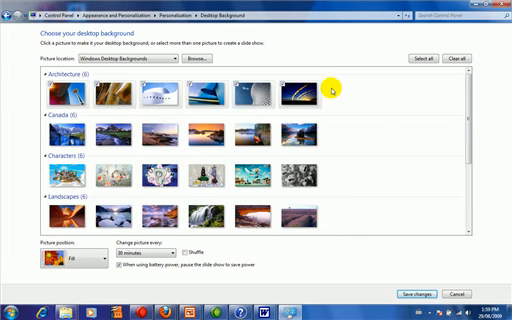
pyautogui.moveTo(332, 92)
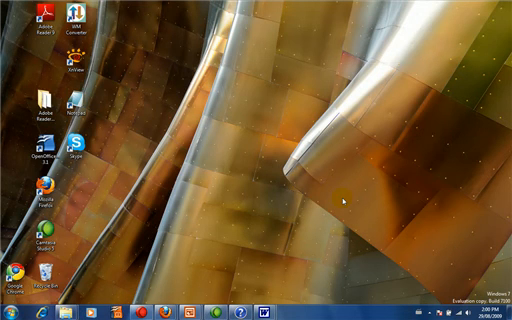
pyautogui.moveTo(360, 168)
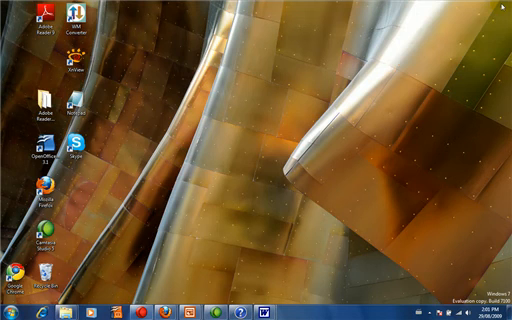
pyautogui.moveTo(330, 116)
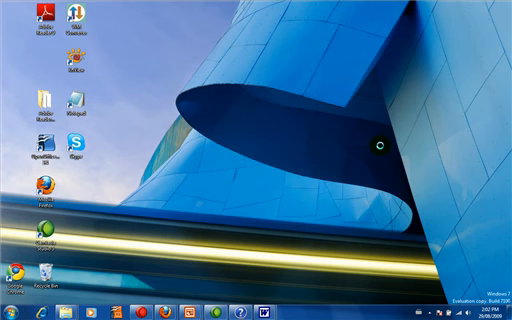
# Reopen Personalization from the desktop's shortcut menu.
pyautogui.rightClick(376, 144)
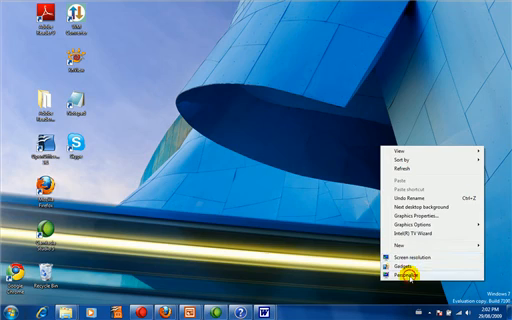
pyautogui.click(408, 272)
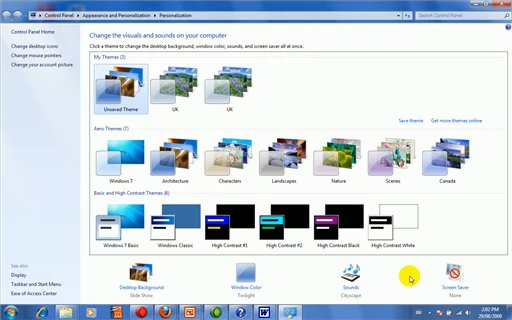